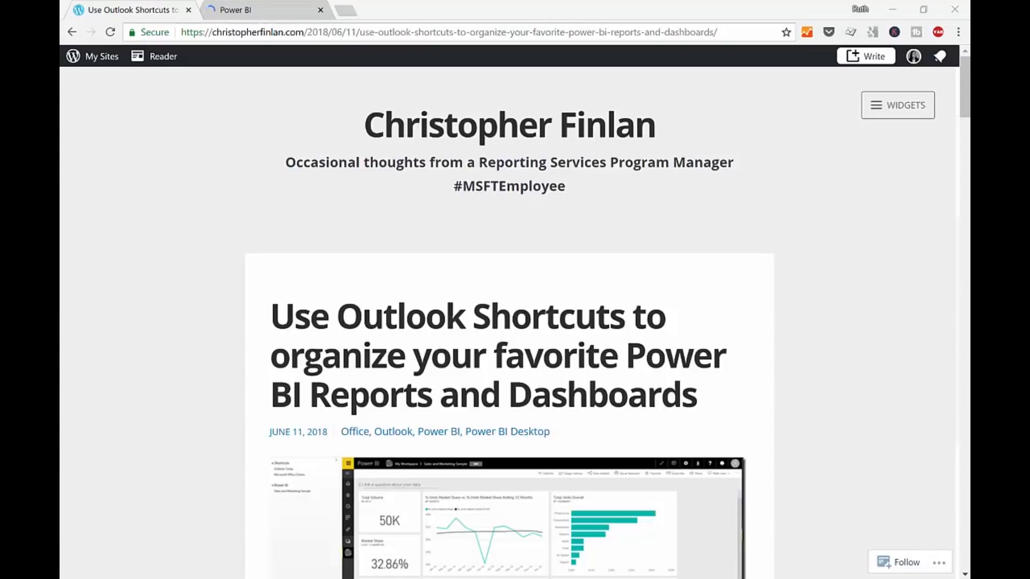
- Read through the blog post on using Outlook Shortcuts to organize Power BI reports and dashboards
double_click(508, 185)
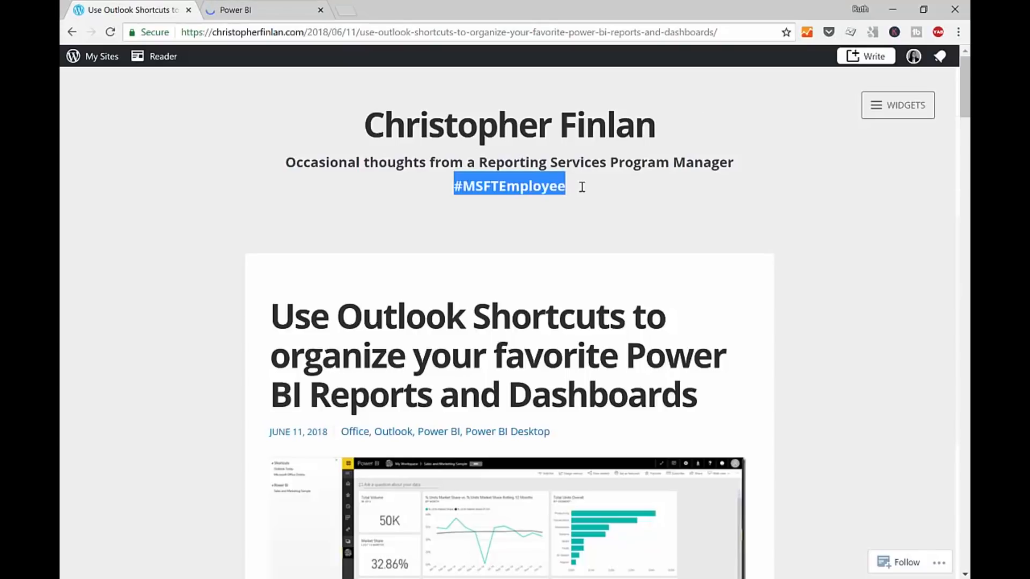
scroll("down", 3)
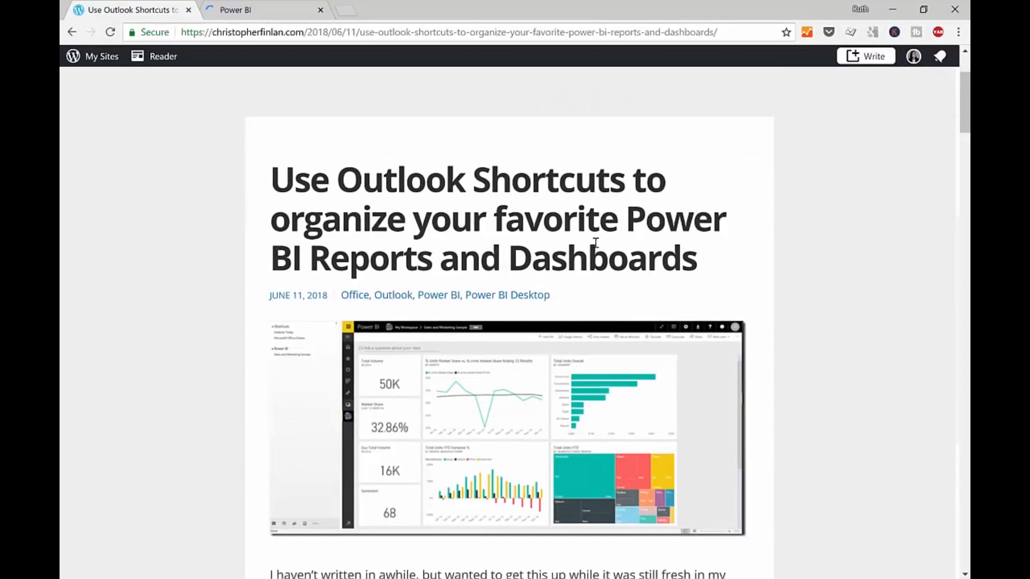
scroll("down", 3)
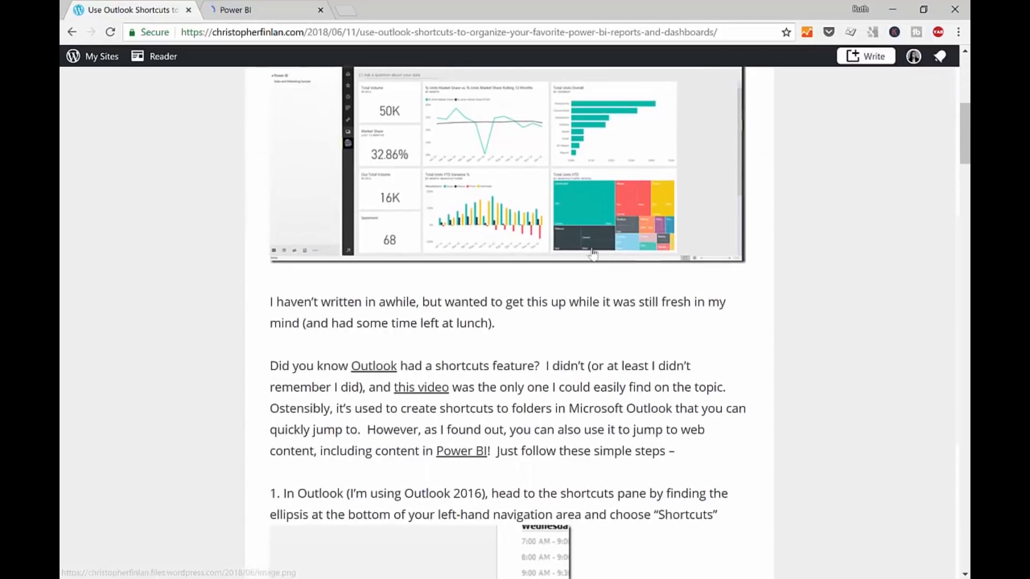
scroll("up", 3)
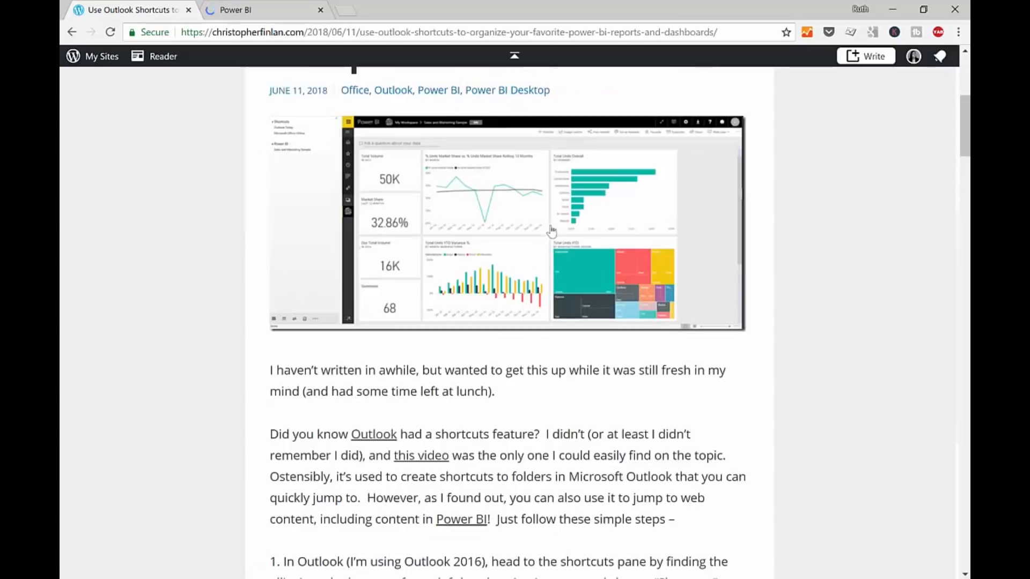
scroll("up", 3)
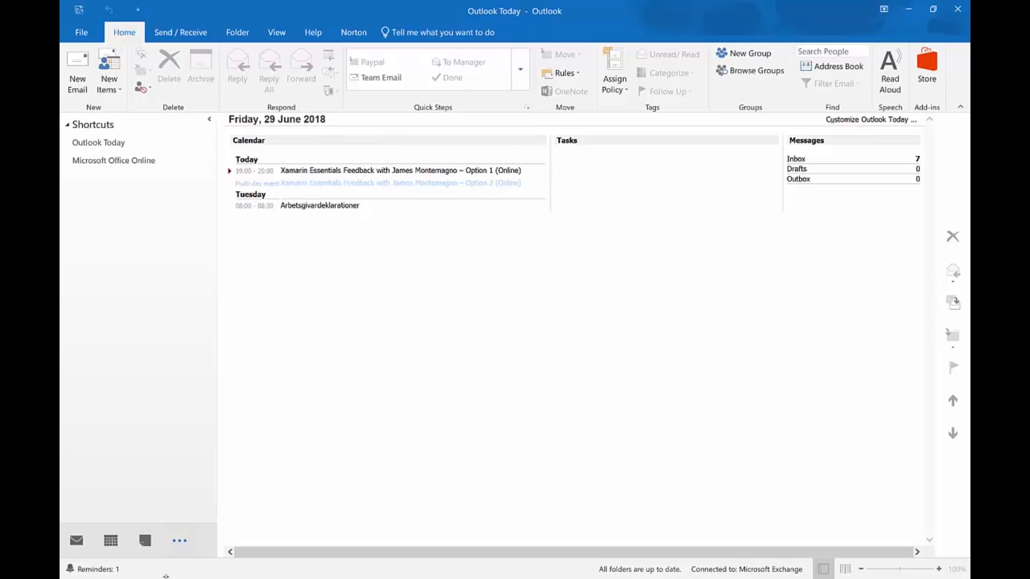
- Create a new shortcut group under Shortcuts and begin naming it 'Power BI'
right_click(92, 124)
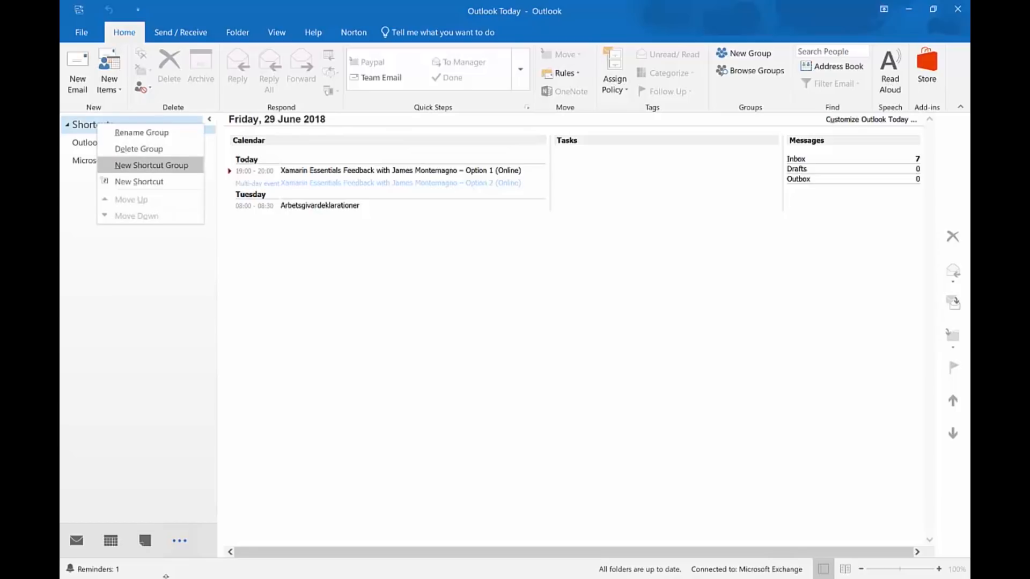
left_click(151, 165)
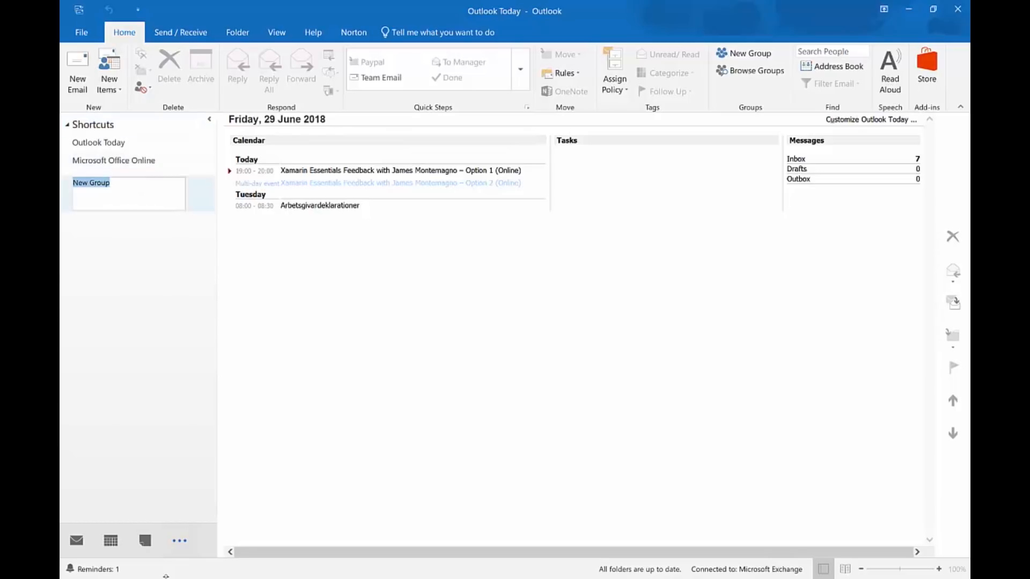
type("POwe")
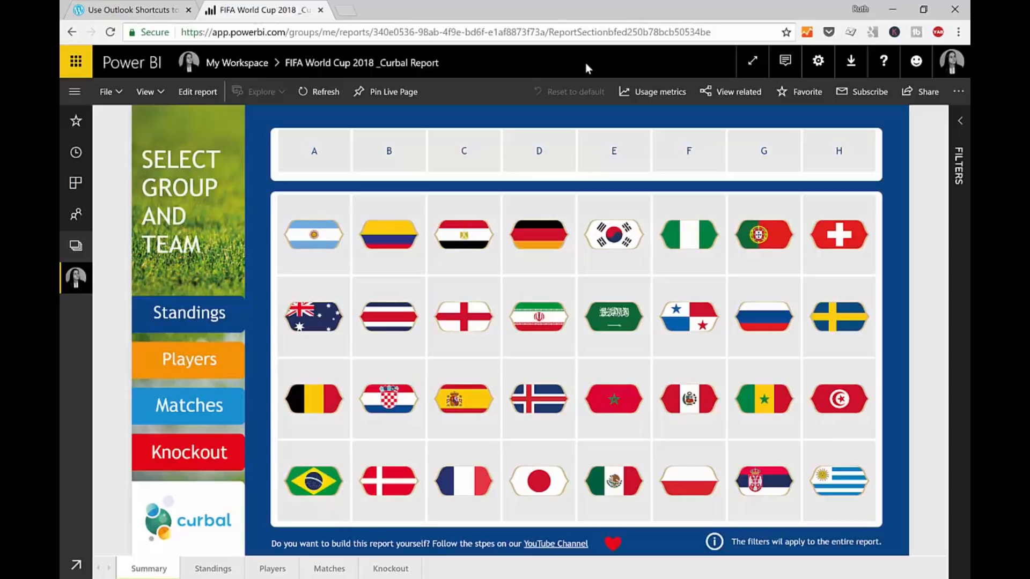
mouse_move(452, 32)
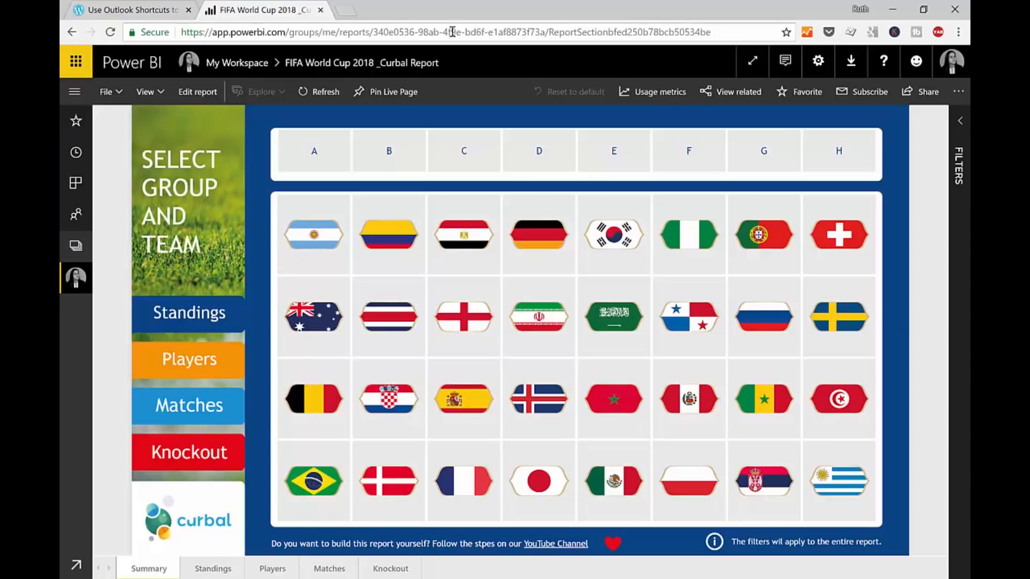
- Select the FIFA World Cup 2018 report's web address in the browser address bar for copying
left_click(447, 31)
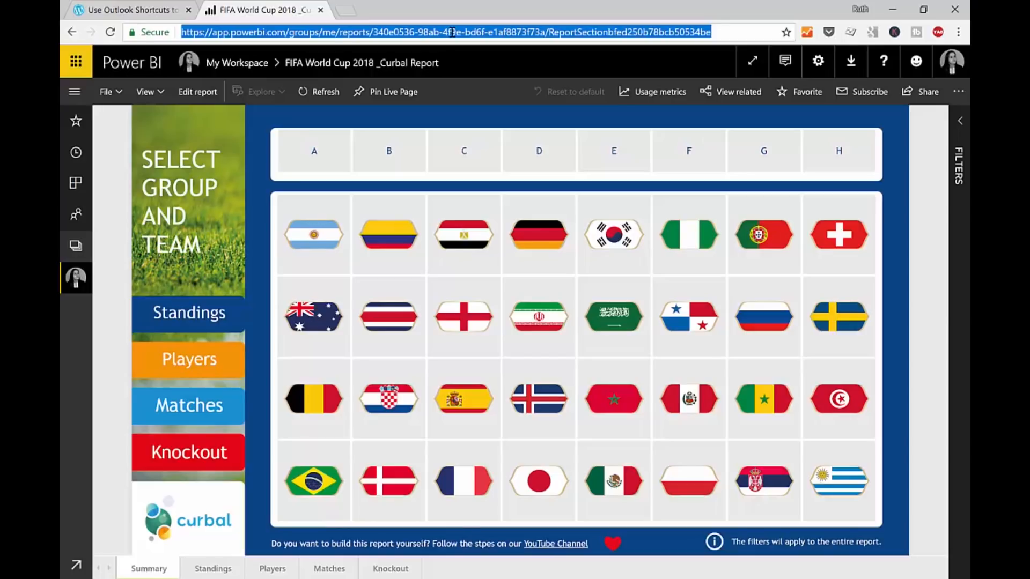
mouse_move(502, 69)
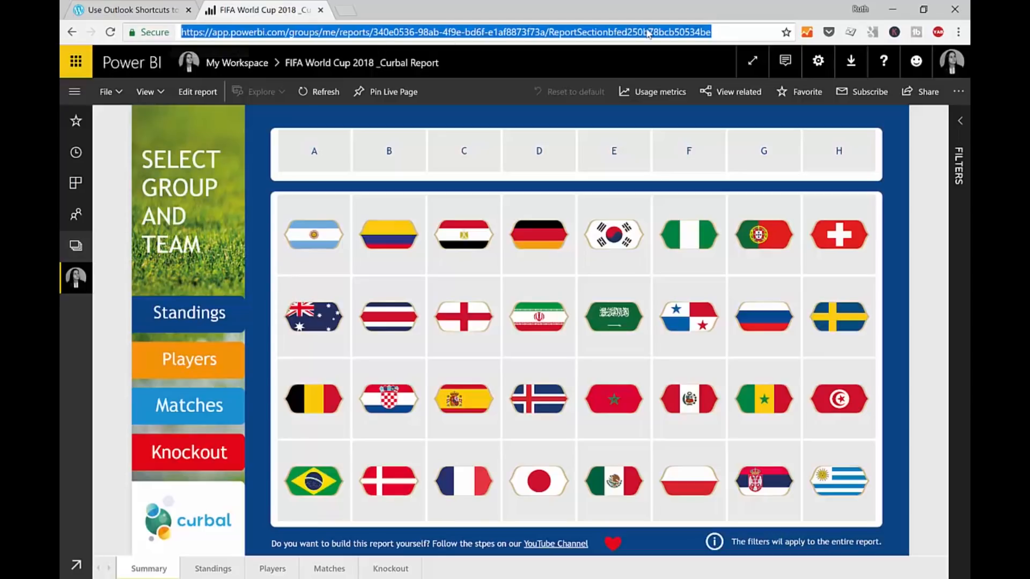
mouse_move(366, 54)
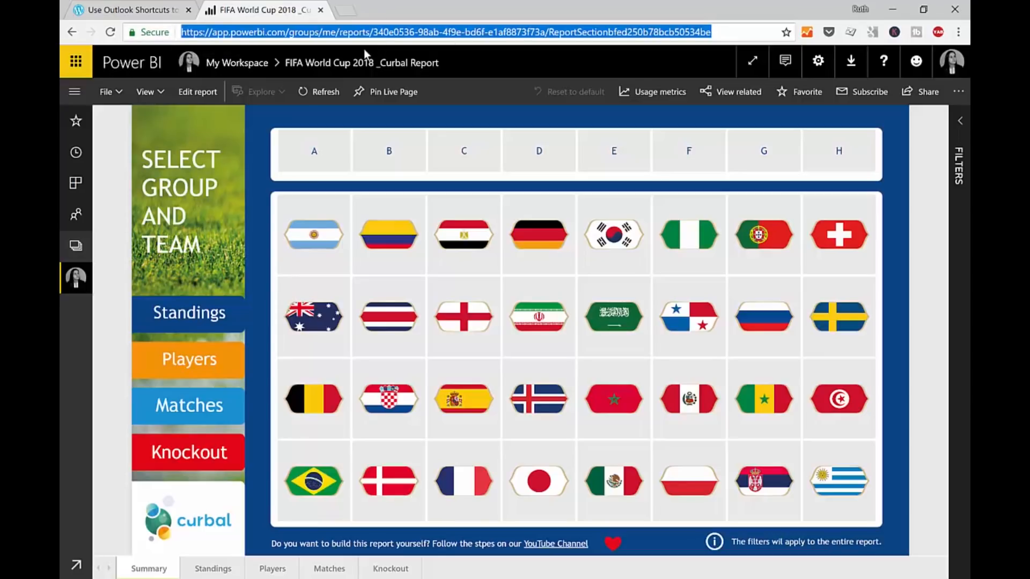
mouse_move(361, 62)
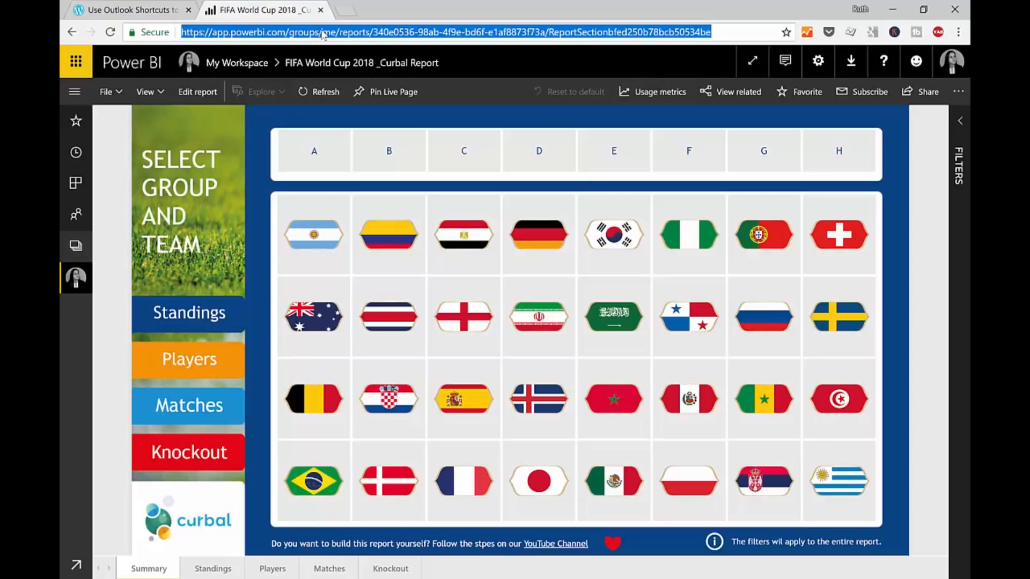
mouse_move(318, 55)
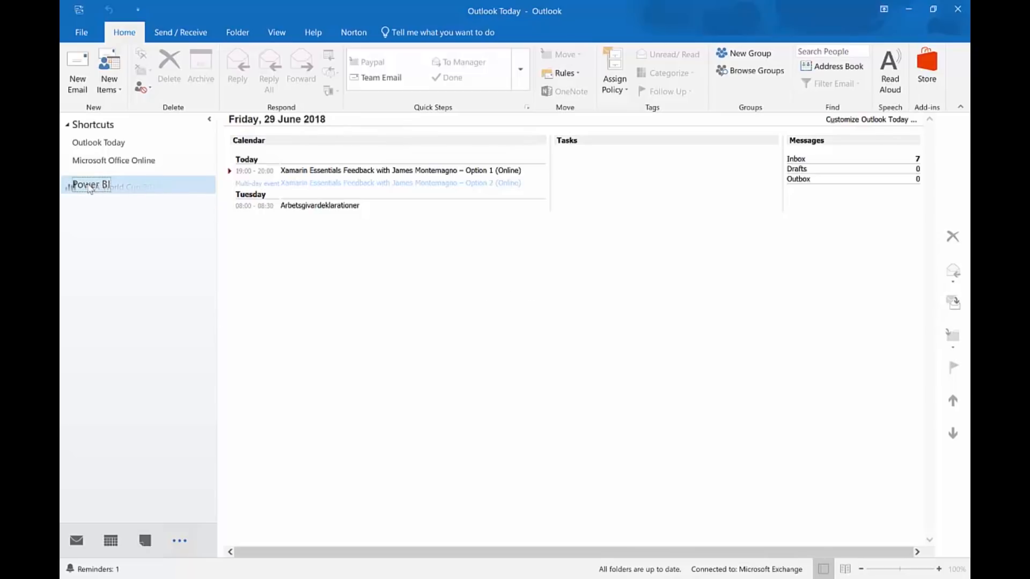
- Add the report URL as a 'FIFA Report' shortcut under the Power BI group and load it inside Outlook
left_click(91, 185)
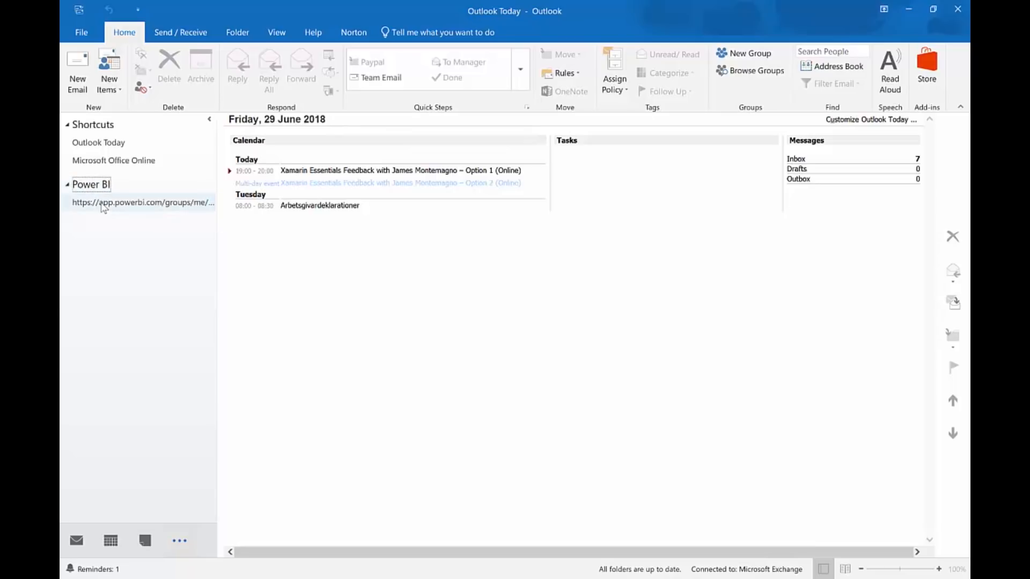
left_click(142, 202)
type("FIFA Report")
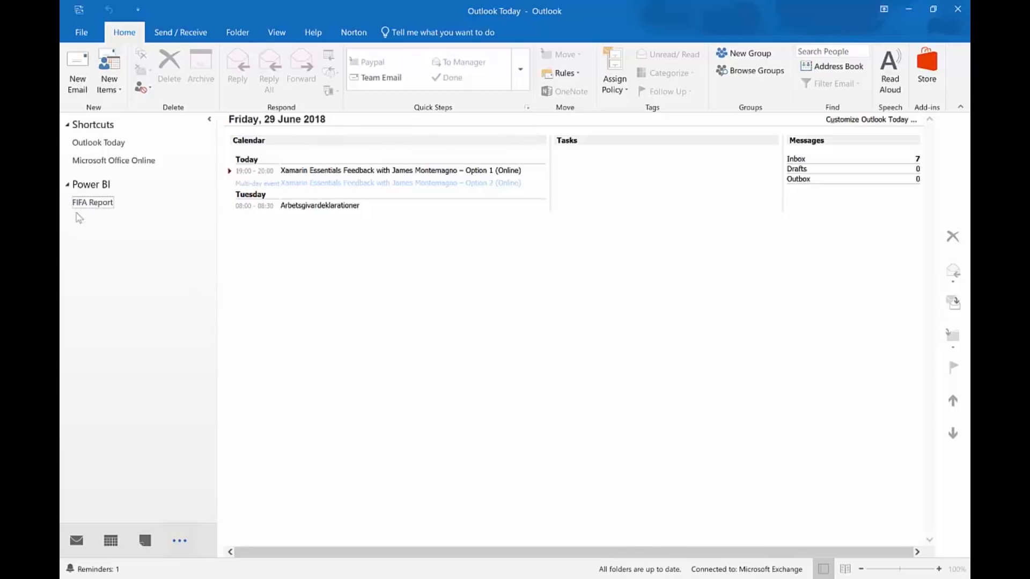
left_click(92, 203)
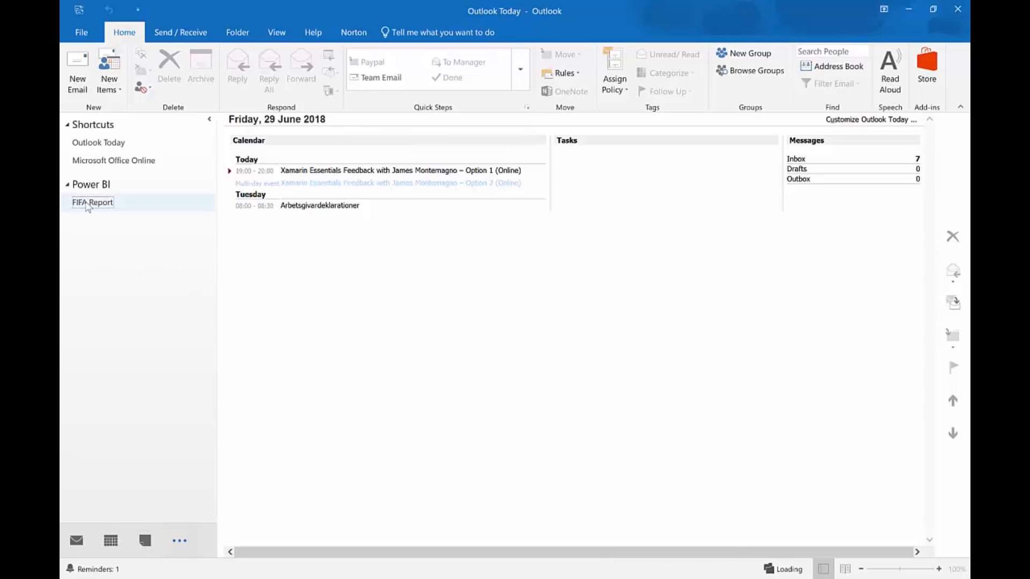
left_click(92, 202)
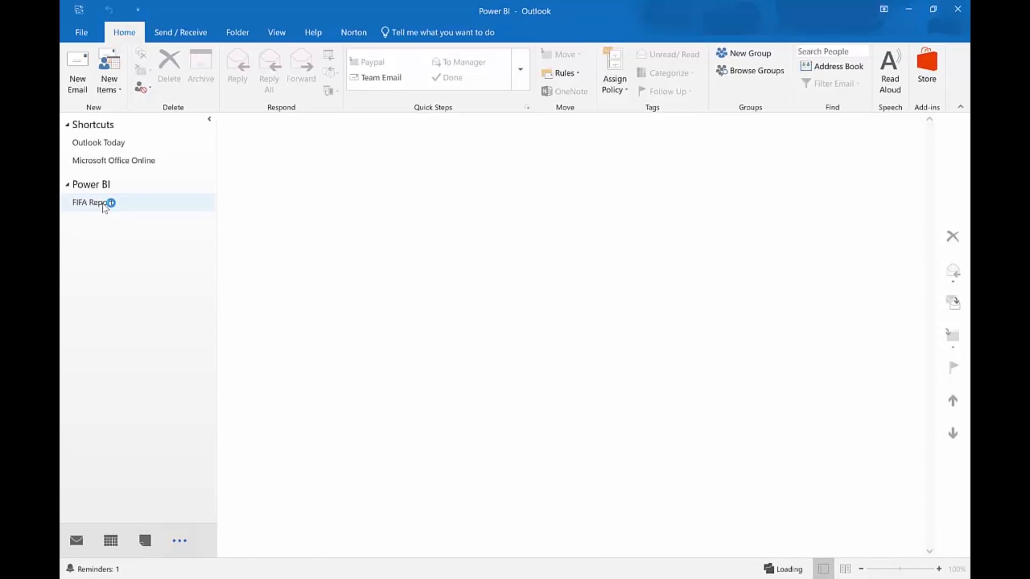
left_click(93, 203)
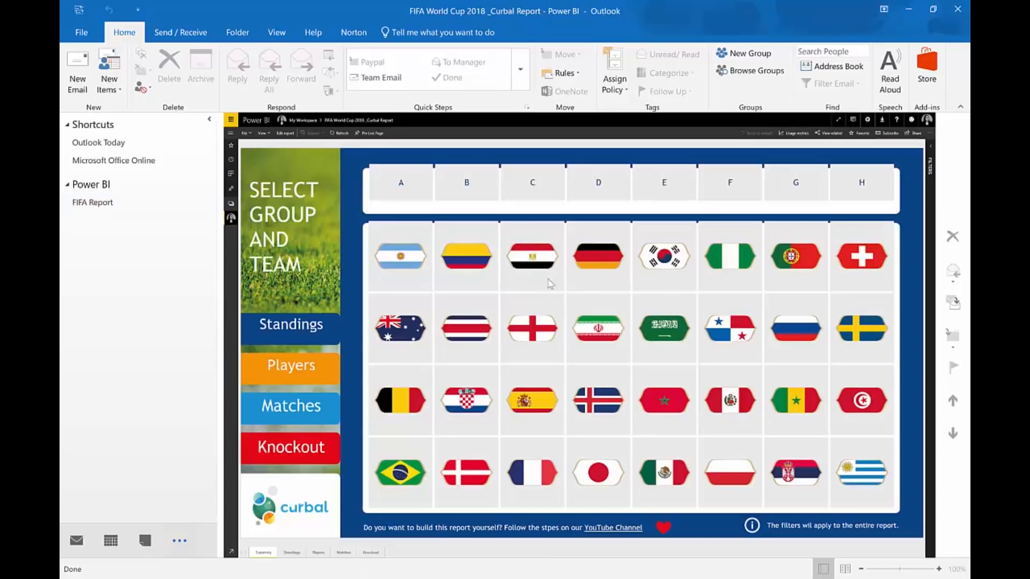
mouse_move(621, 319)
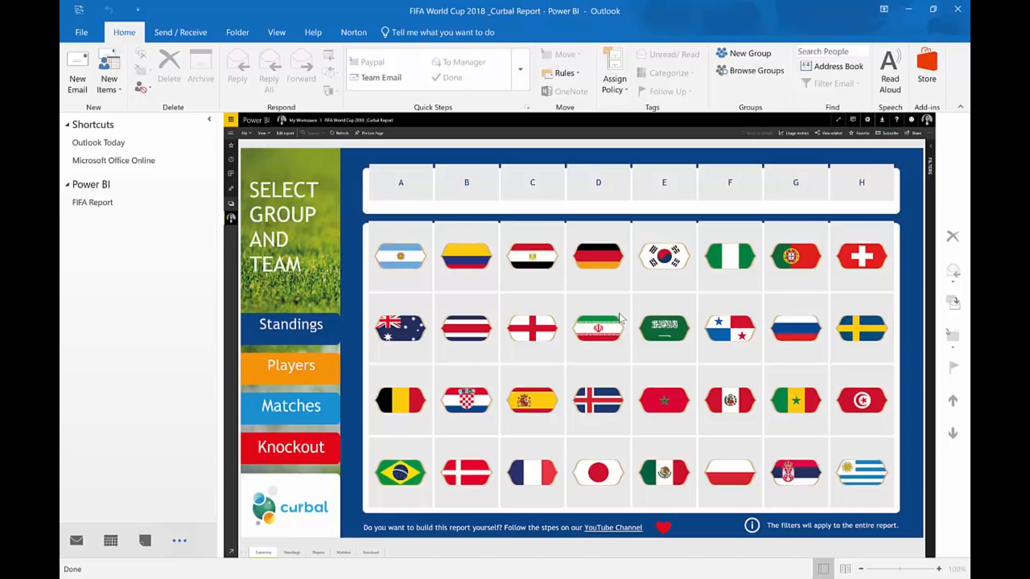
mouse_move(485, 195)
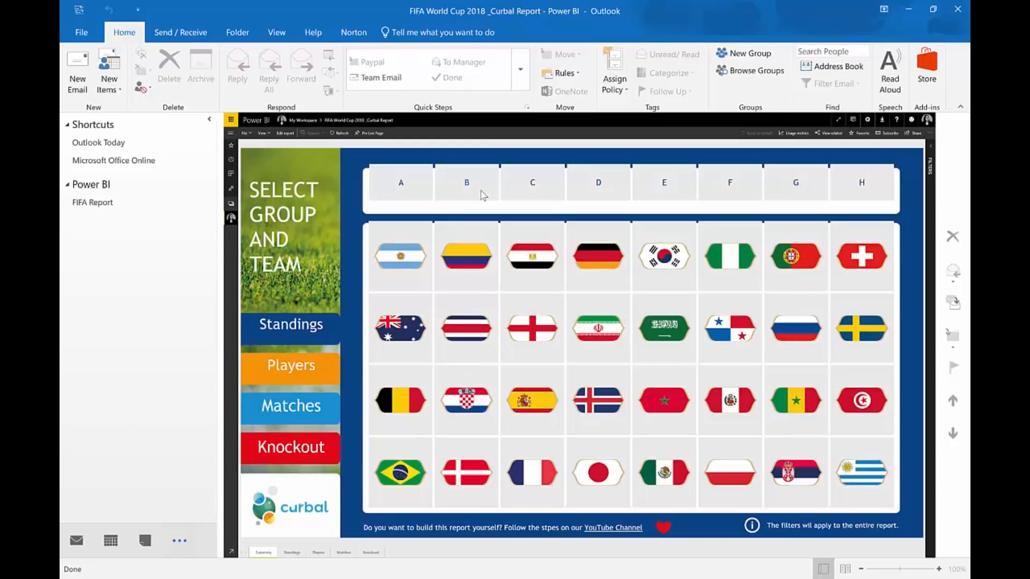
- Select Group B in the embedded report's slicer, showing Spain, Morocco, Iran and Portugal
left_click(467, 182)
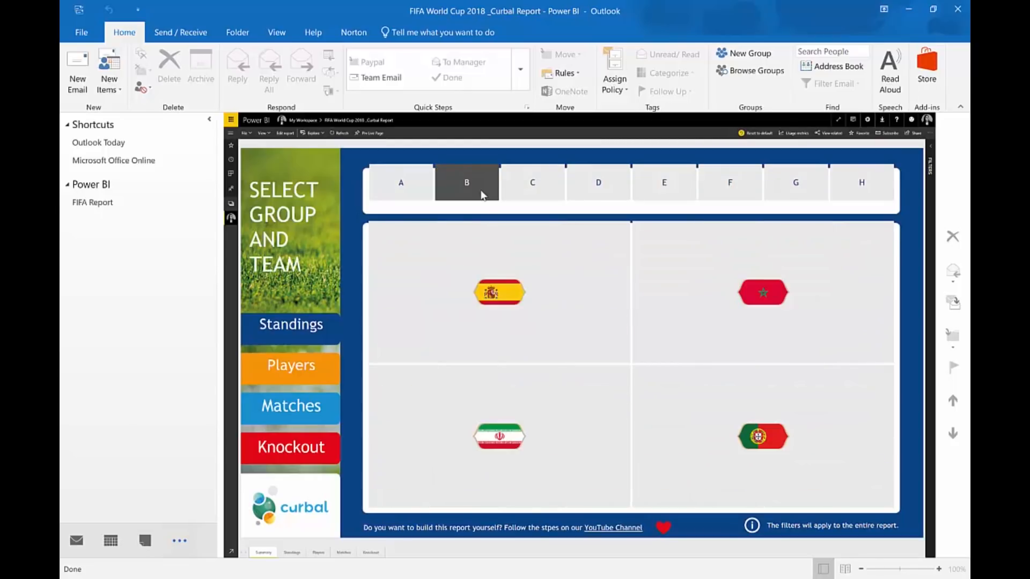
mouse_move(467, 182)
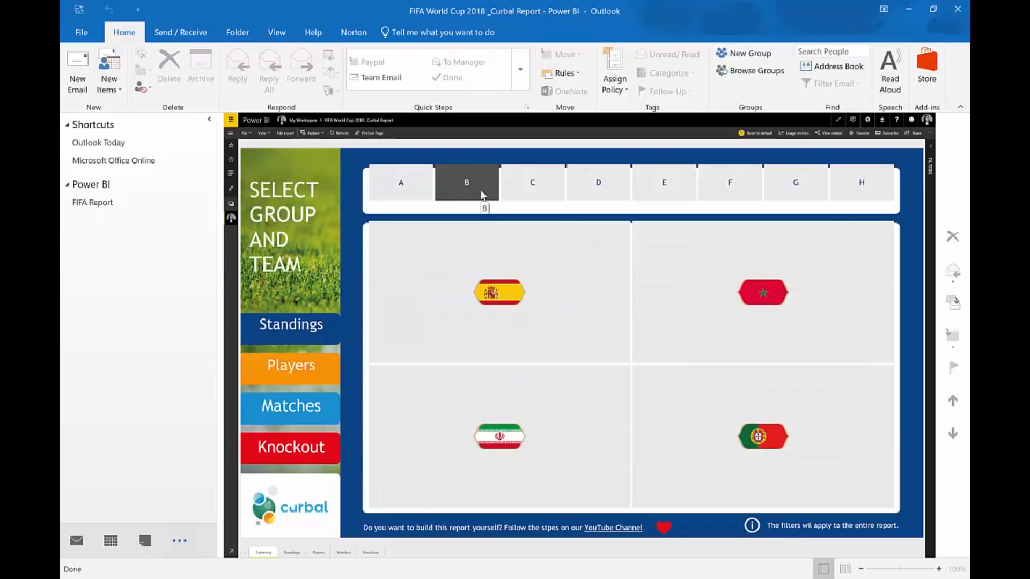
mouse_move(467, 183)
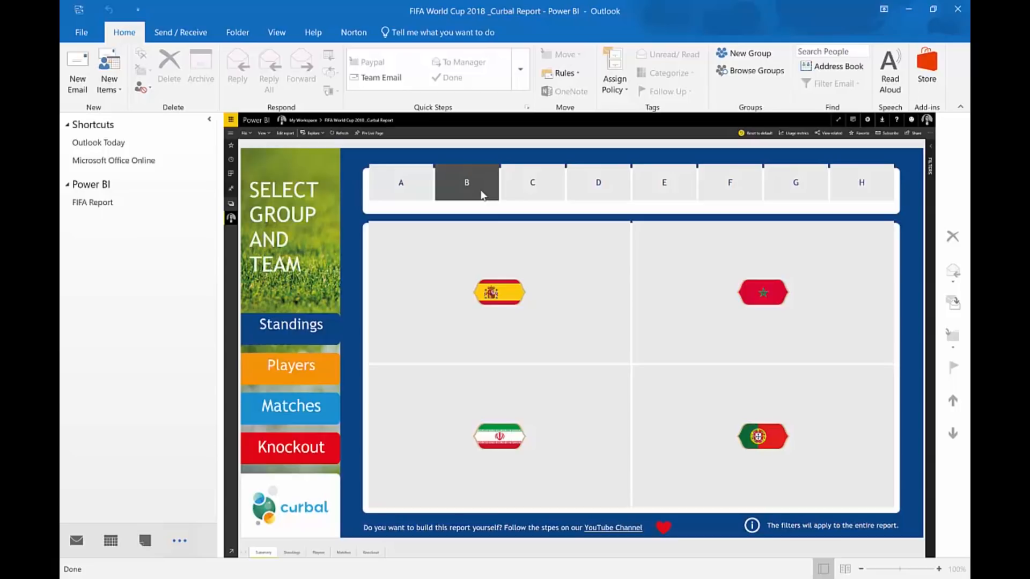
mouse_move(773, 470)
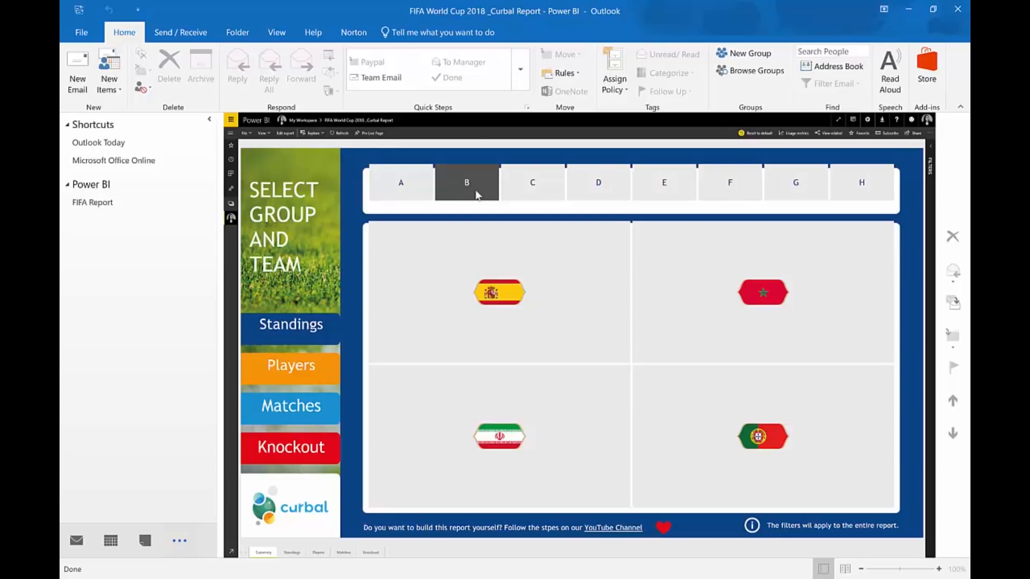
mouse_move(358, 508)
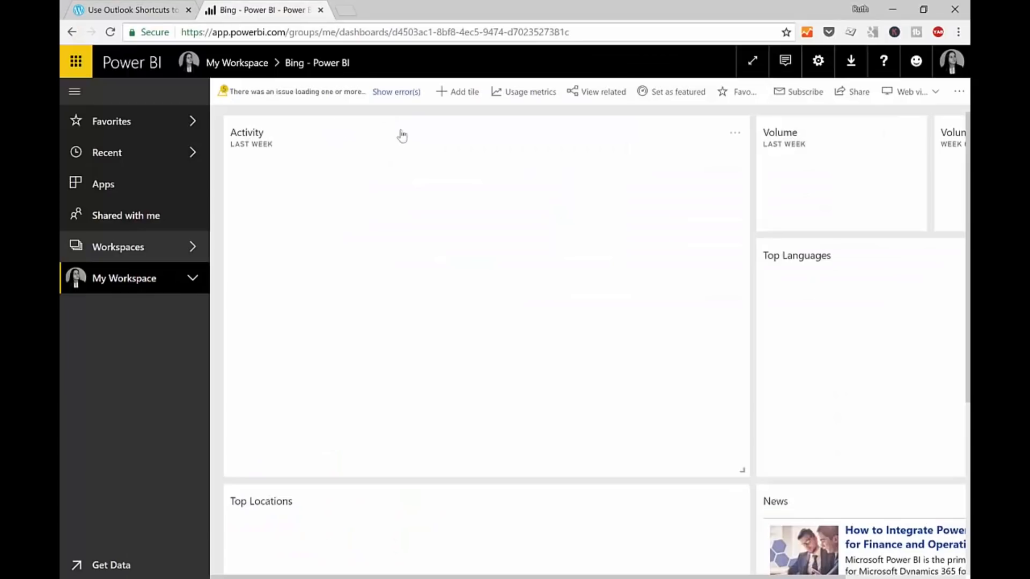
mouse_move(352, 84)
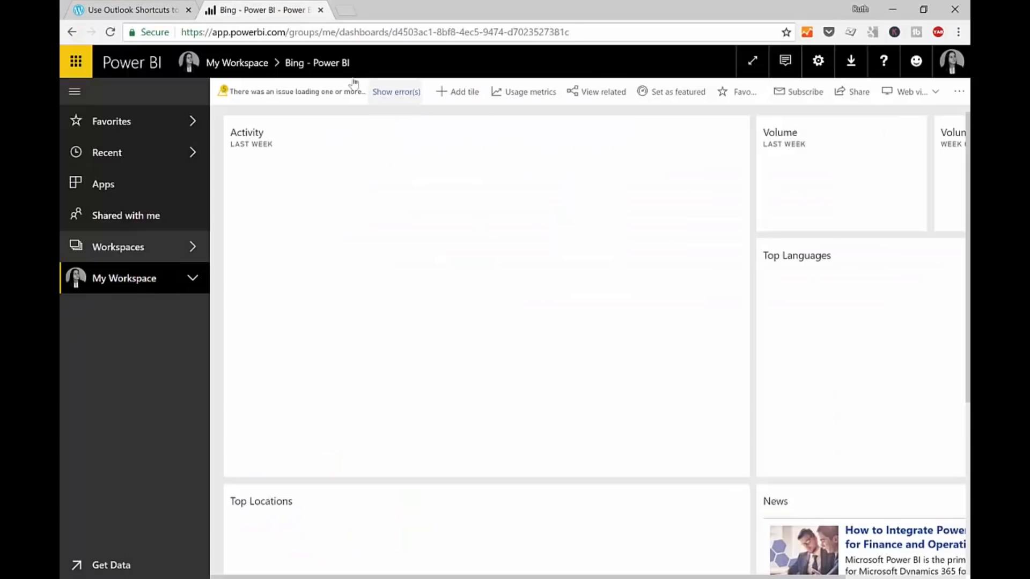
mouse_move(312, 72)
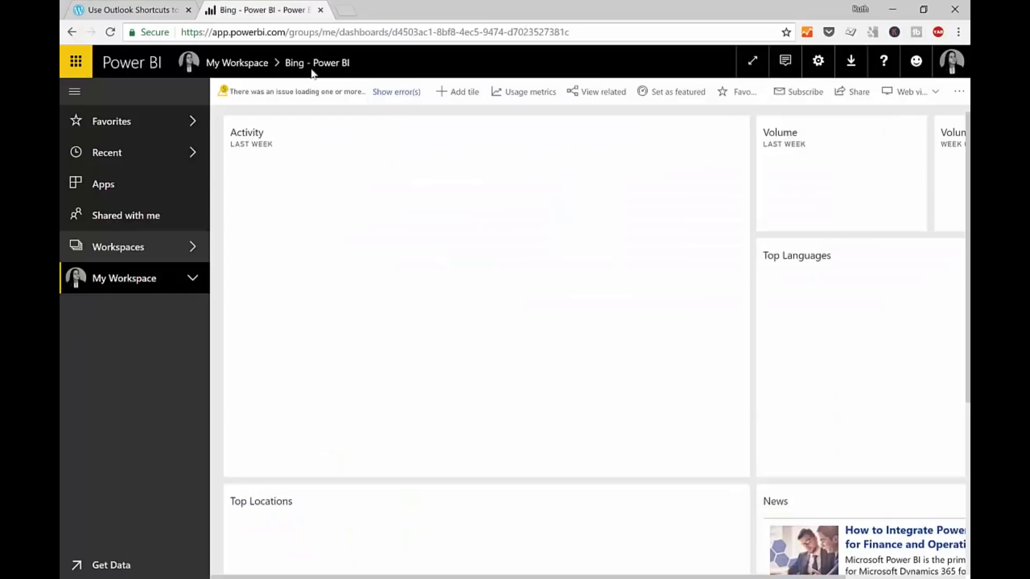
- Select the Bing dashboard's web address in the address bar for a second Power BI shortcut
scroll("down", 3)
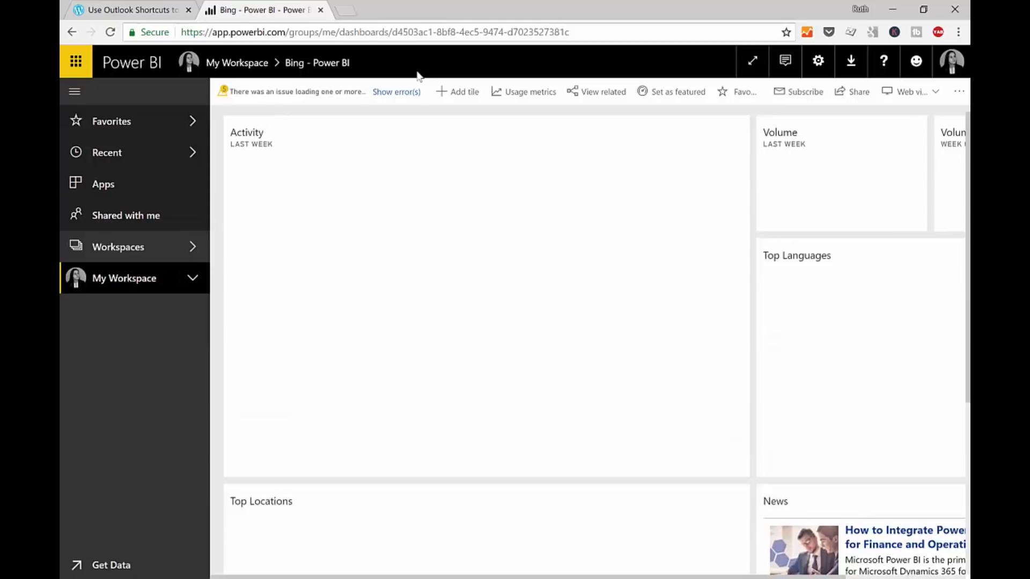
mouse_move(599, 63)
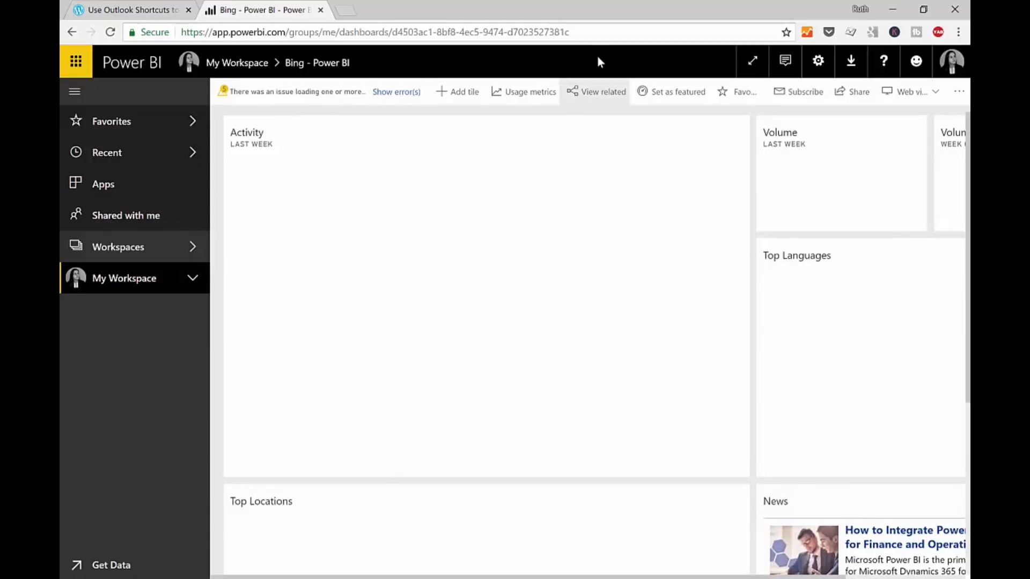
mouse_move(609, 31)
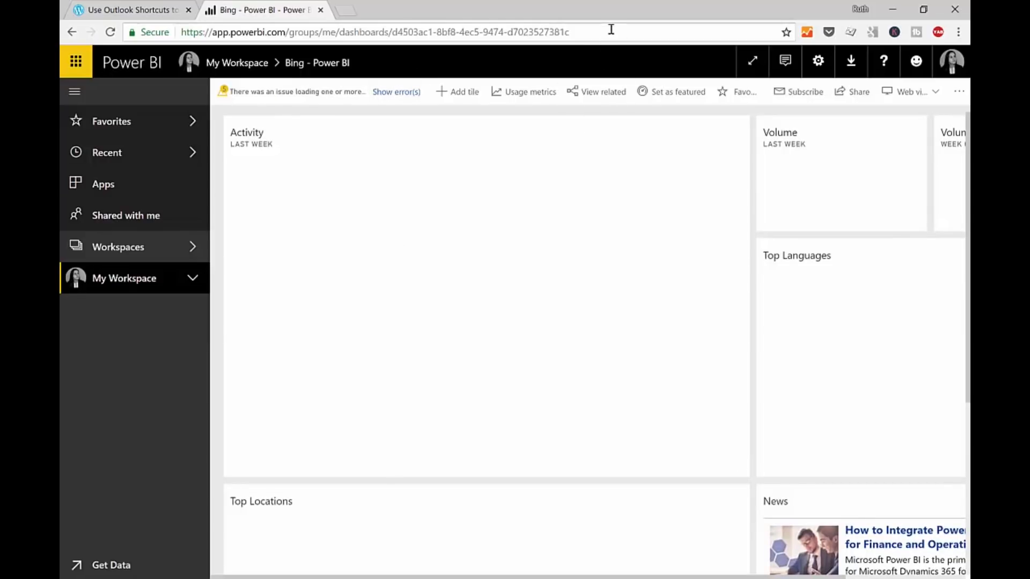
left_click(375, 31)
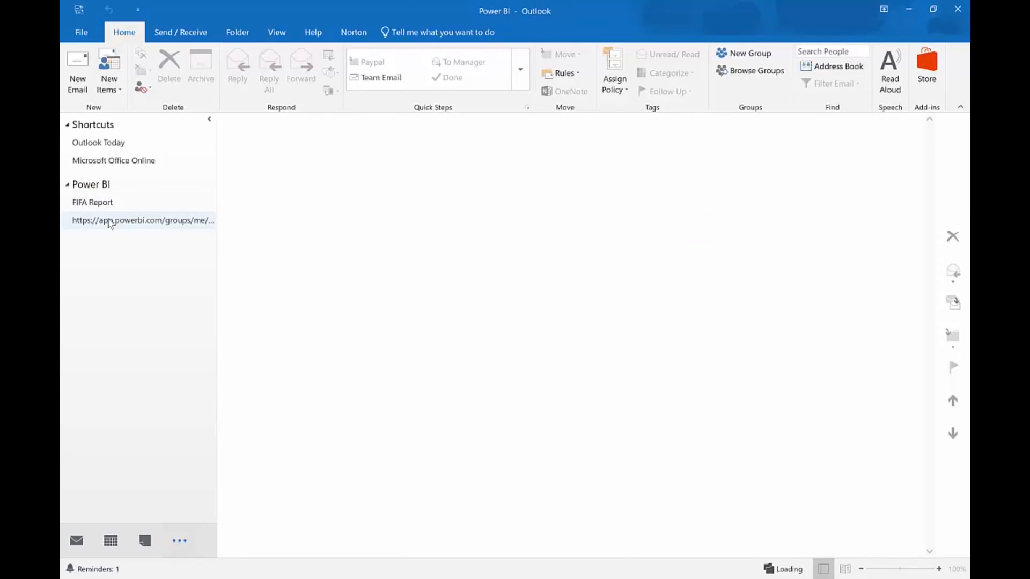
- Load the Bing dashboard from its shortcut in Outlook and go to the Power BI Apps page
left_click(141, 220)
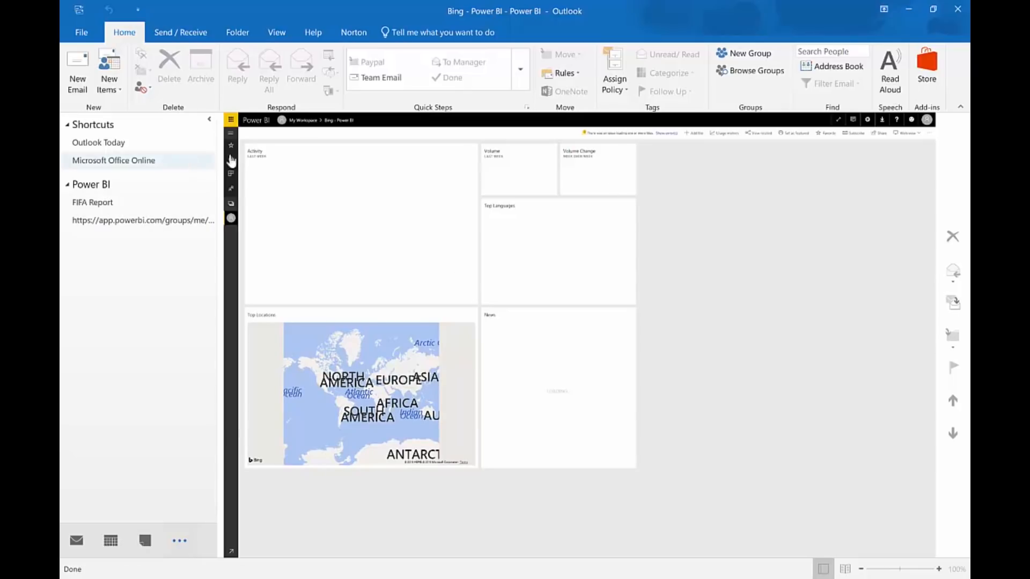
mouse_move(231, 206)
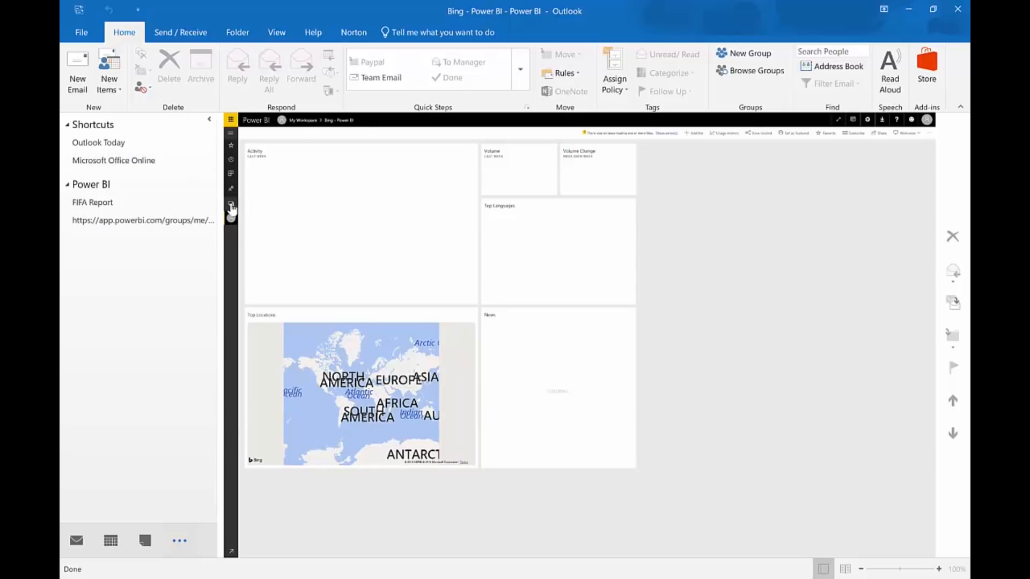
mouse_move(231, 205)
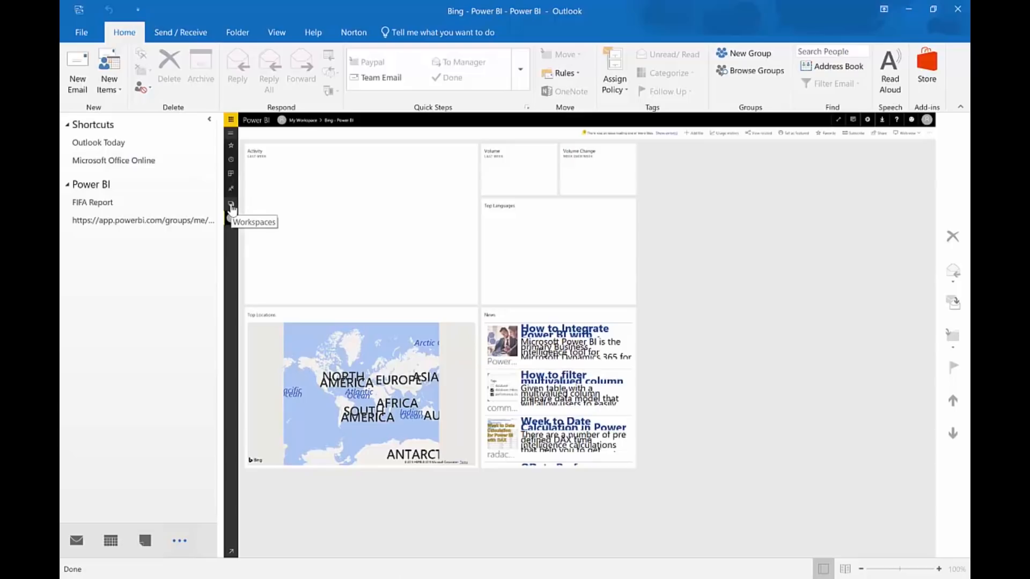
mouse_move(230, 174)
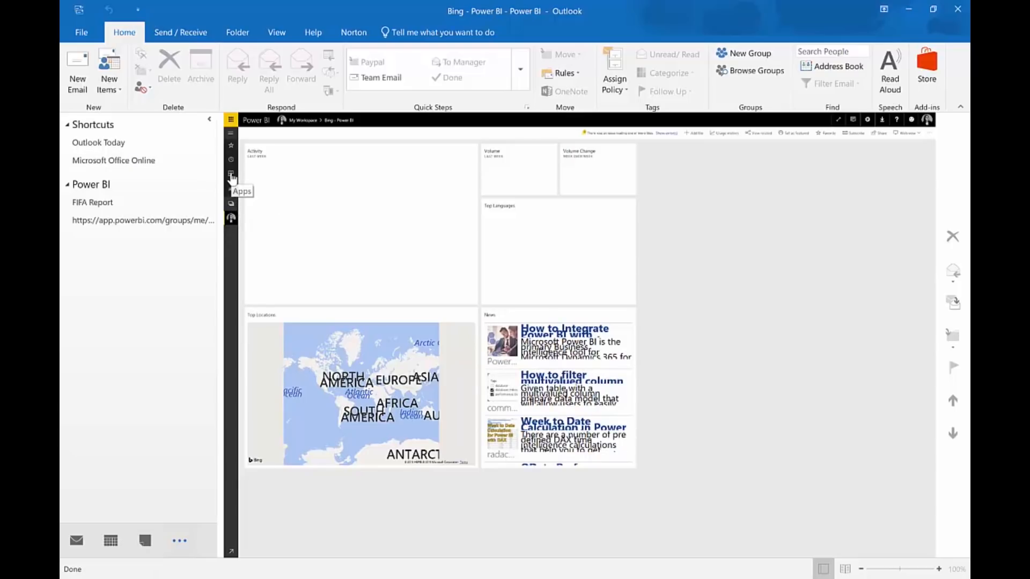
left_click(232, 174)
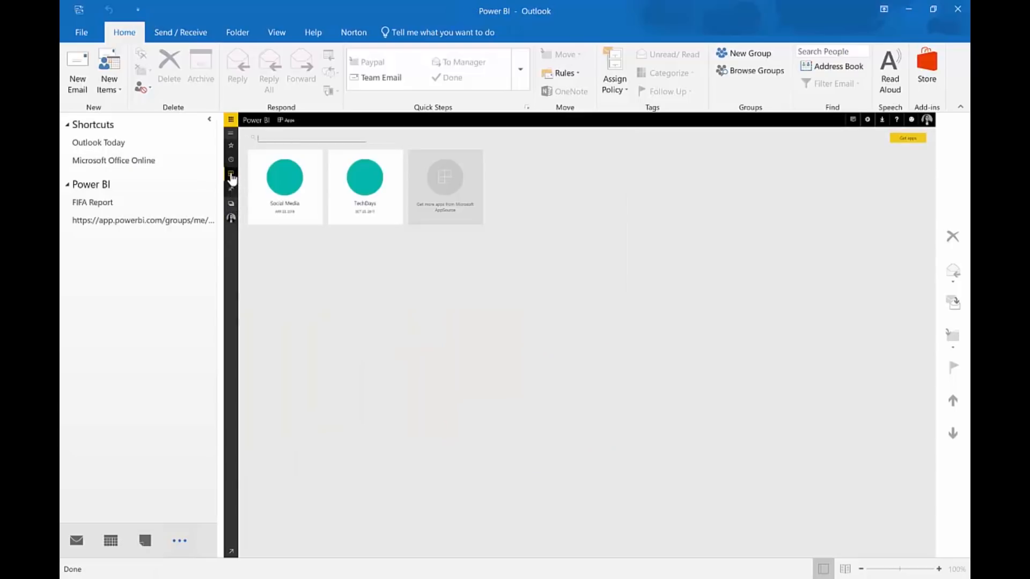